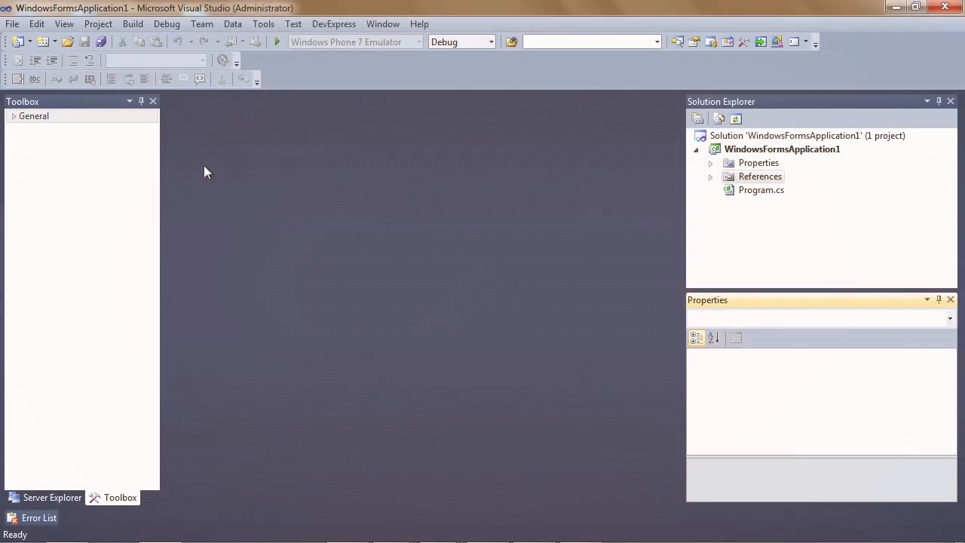
# - Create a new DevExpress Form v11.2 item named DXv2 via Project > Add New Item
pyautogui.click(98, 24)
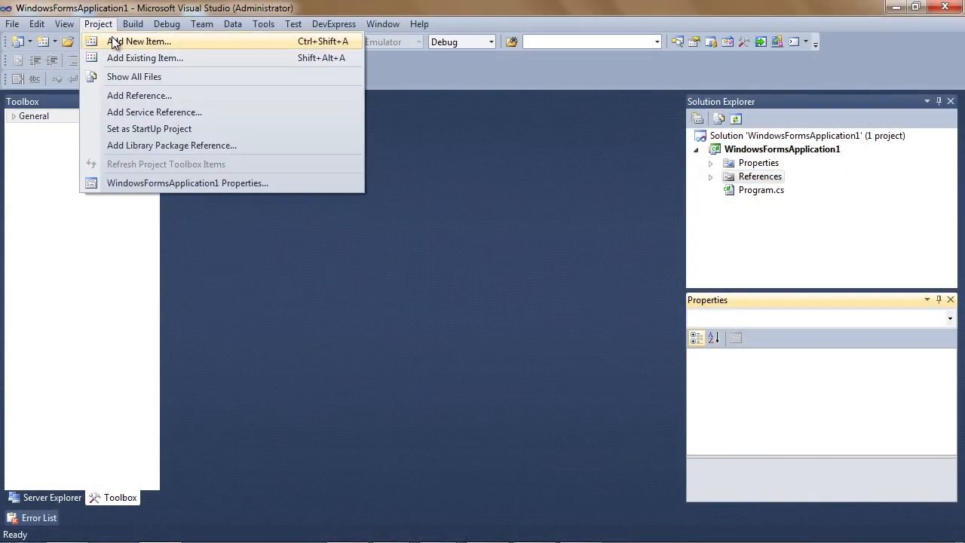
pyautogui.click(144, 42)
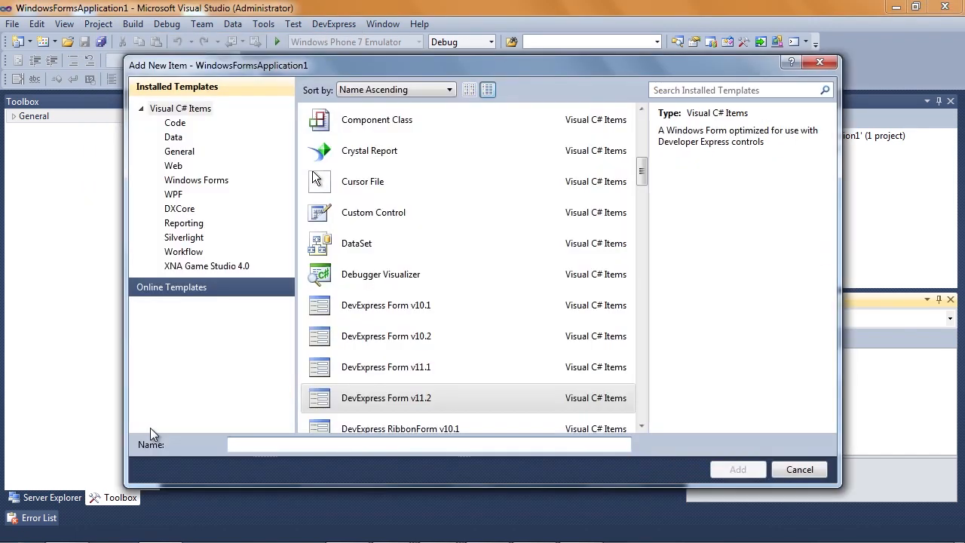
pyautogui.write('DXv2')
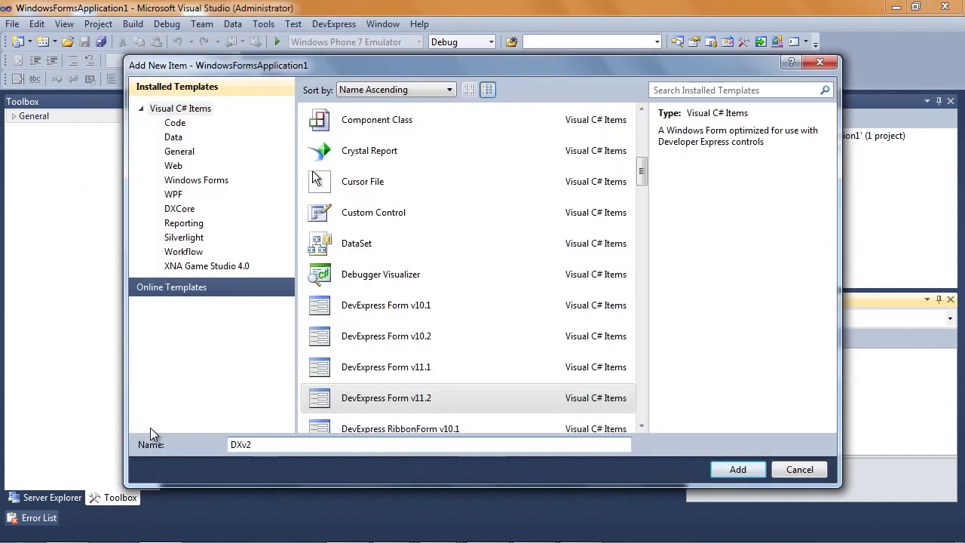
pyautogui.click(737, 468)
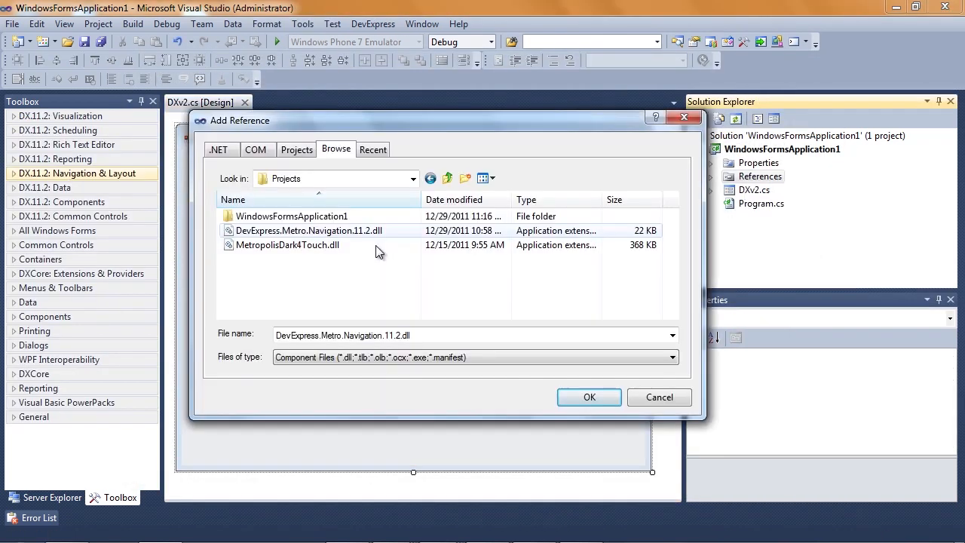
# - Reference DevExpress.Metro.Navigation.11.2.dll and MetropolisDark4Touch.dll from the Browse list
pyautogui.click(288, 244)
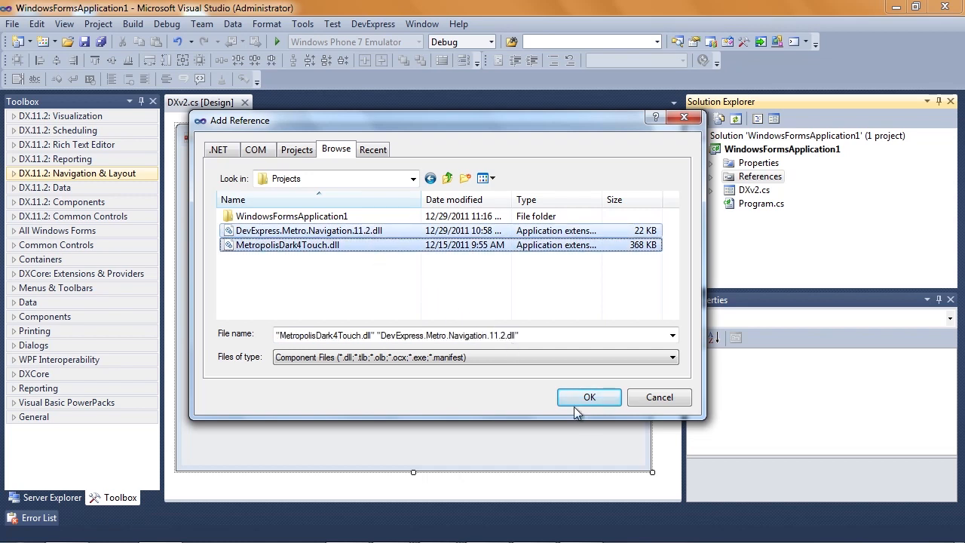
pyautogui.click(588, 396)
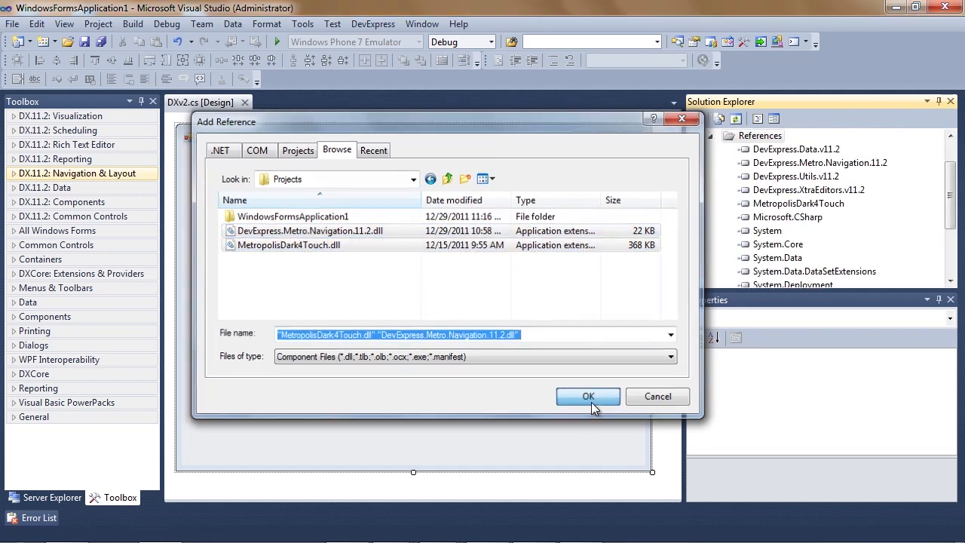
pyautogui.click(588, 395)
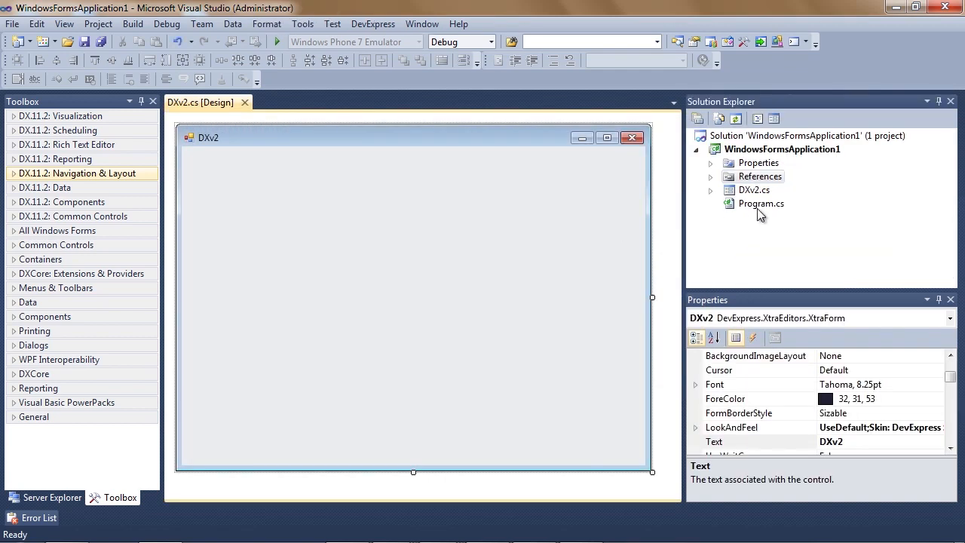
# - Paste SkinManager RegisterAssembly, SetSkinStyle and EnableFormSkins calls into Main in Program.cs
pyautogui.click(760, 203)
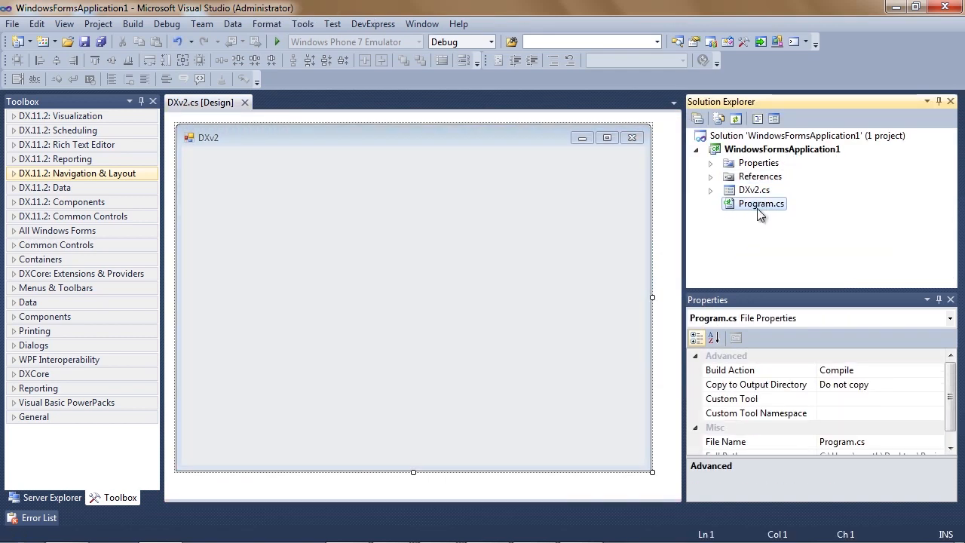
pyautogui.doubleClick(761, 204)
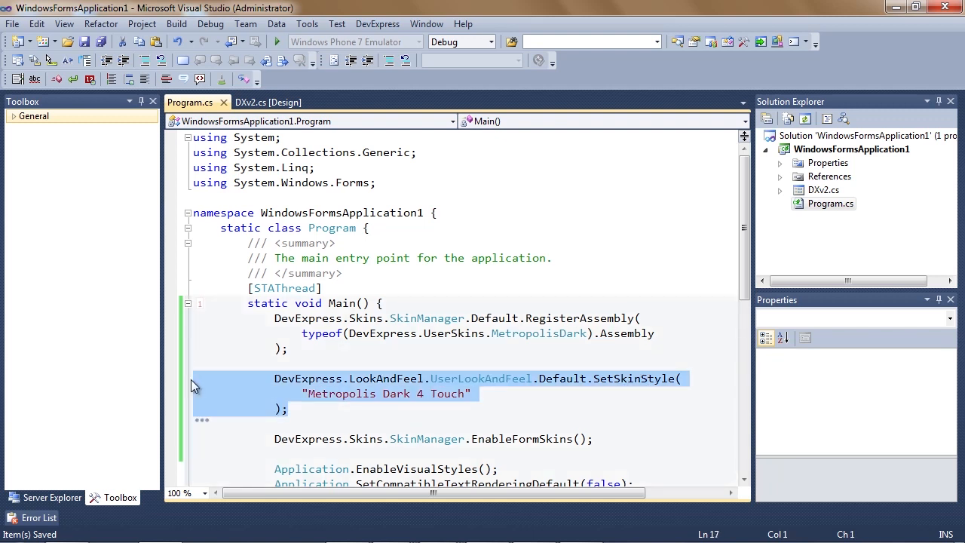
pyautogui.click(283, 42)
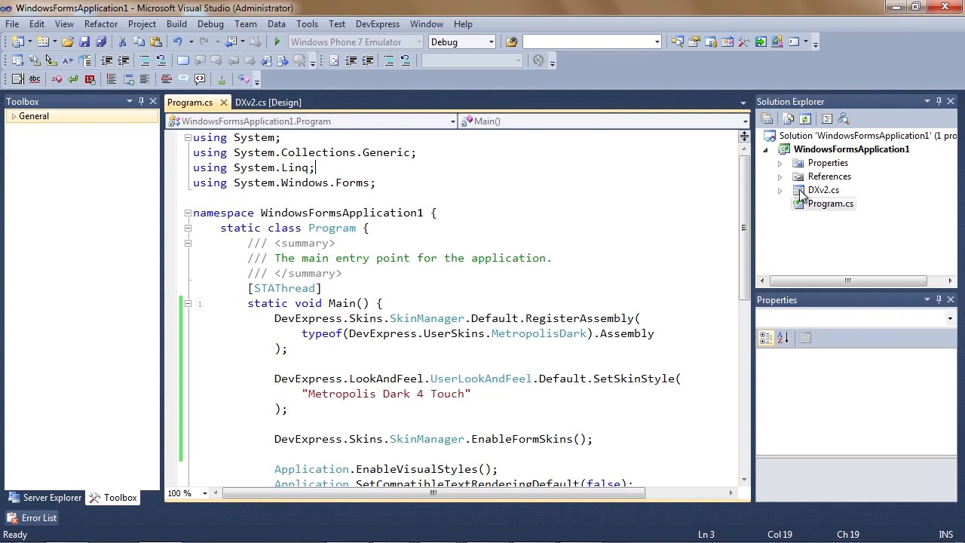
# - Drop a TileControl from the Navigation & Layout toolbox onto the DXv2 designer
pyautogui.click(268, 103)
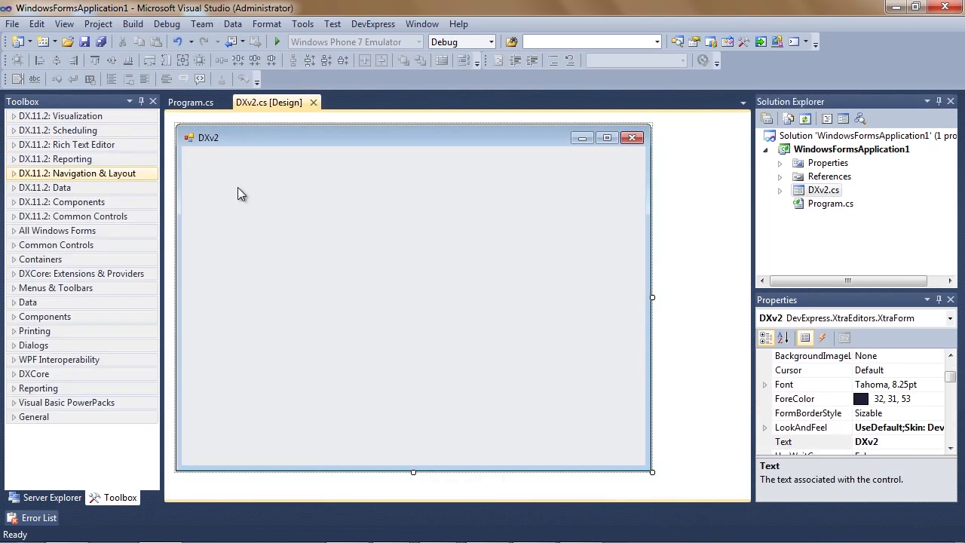
pyautogui.click(79, 172)
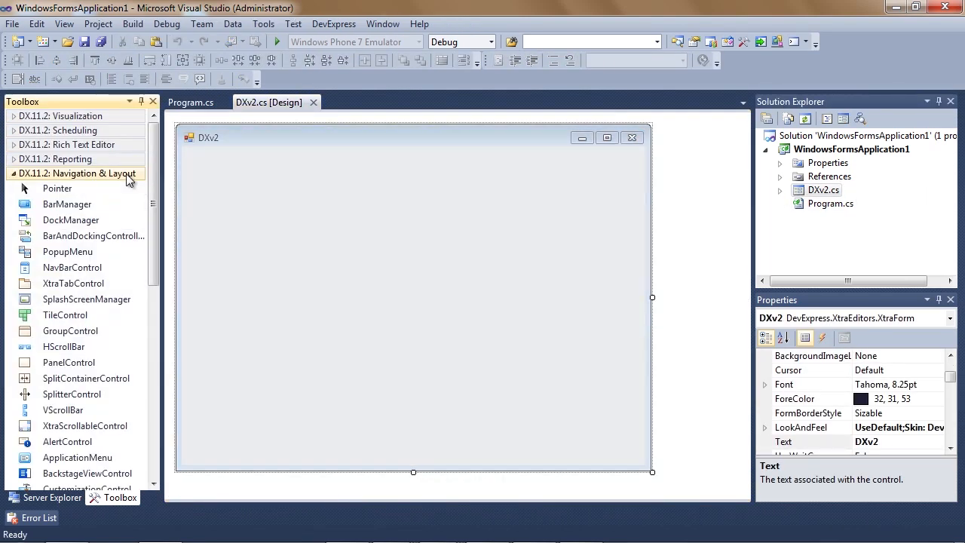
pyautogui.click(65, 315)
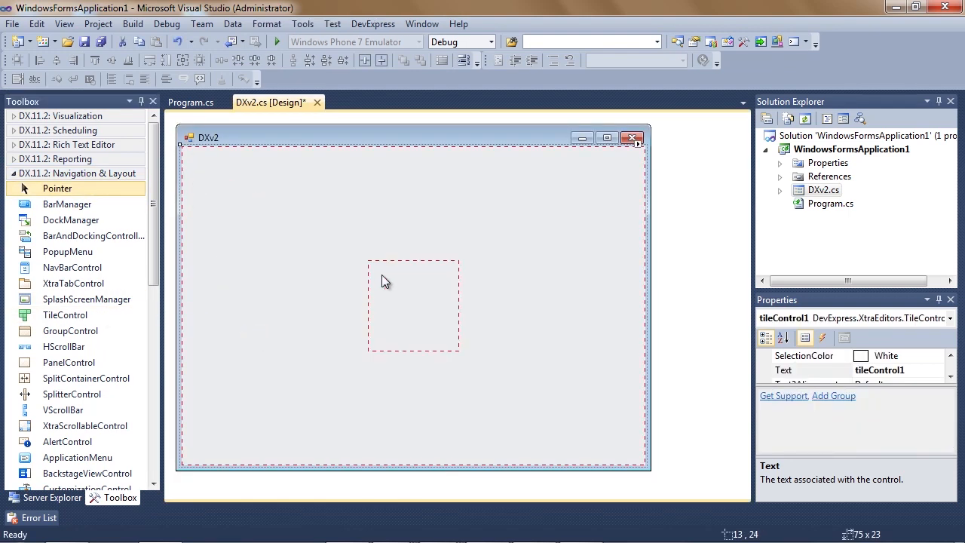
# - Add a tile item inside the tile group and set its Text to Customers
pyautogui.click(413, 304)
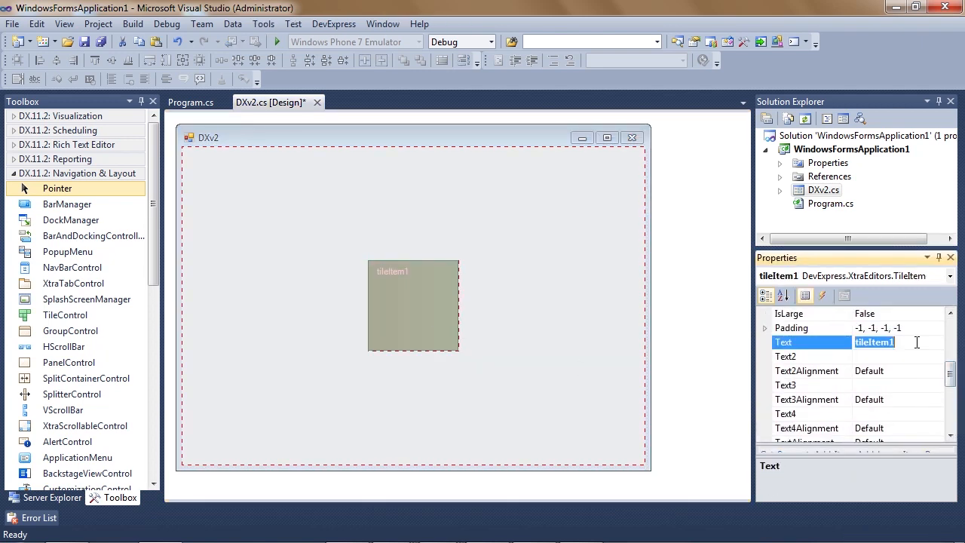
pyautogui.write('Customers')
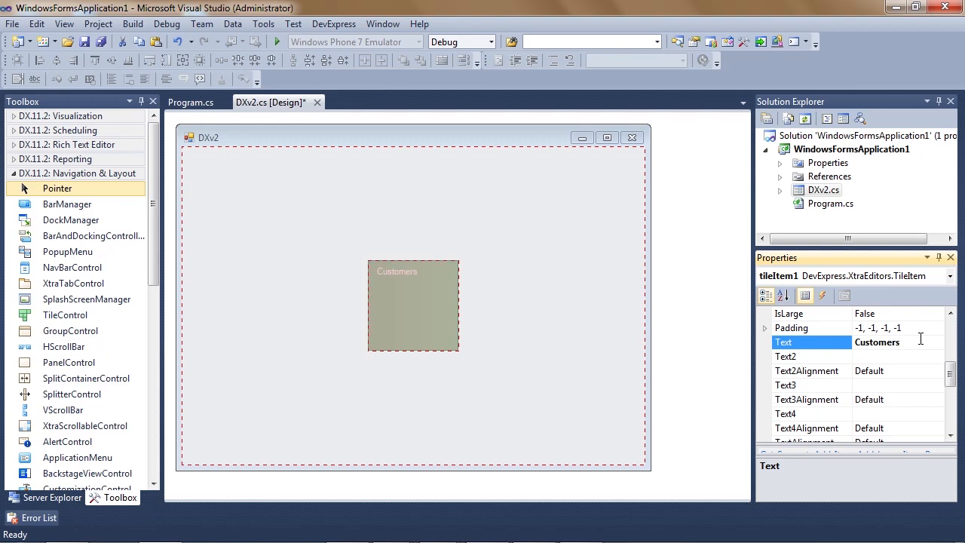
pyautogui.click(97, 24)
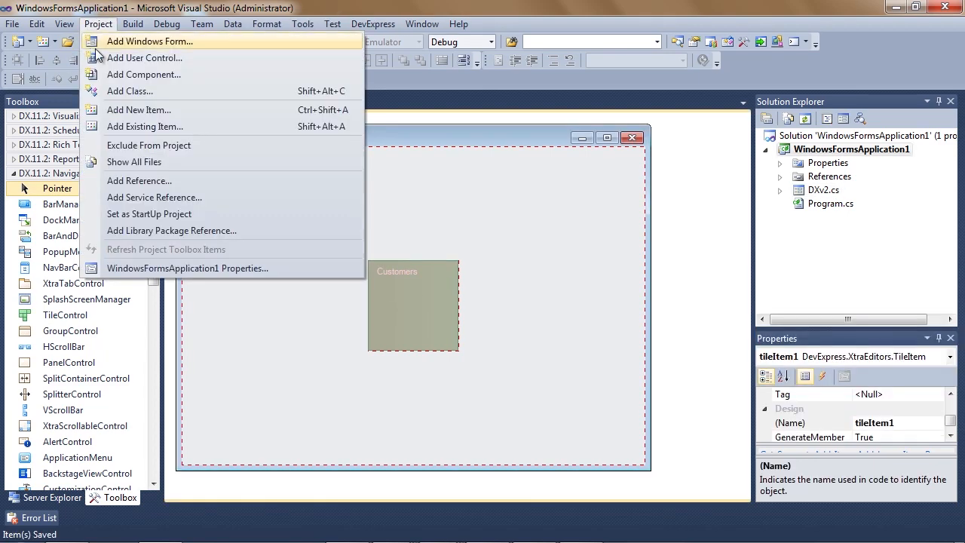
# - Create a new DevExpress Form v11.2 named Customers via Project > Add Windows Form
pyautogui.click(138, 108)
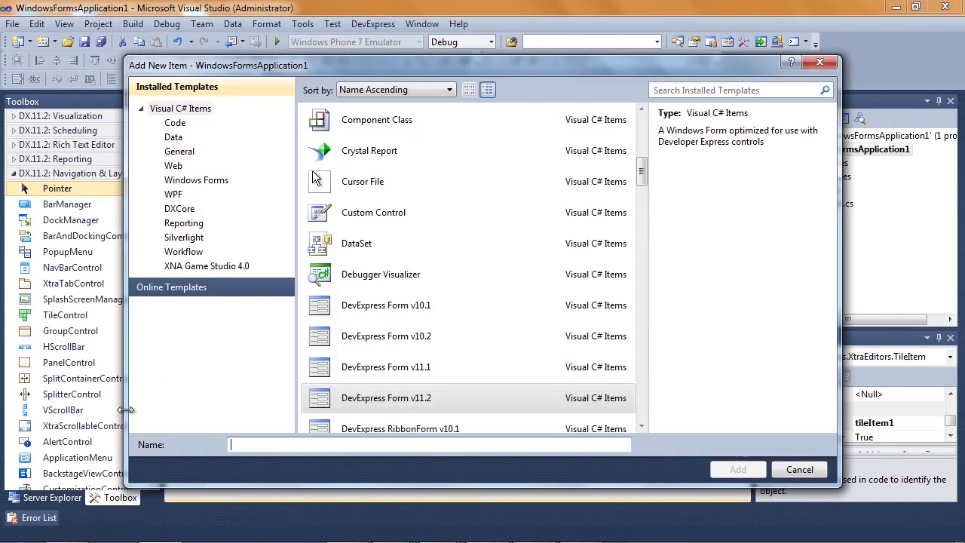
pyautogui.write('Customers')
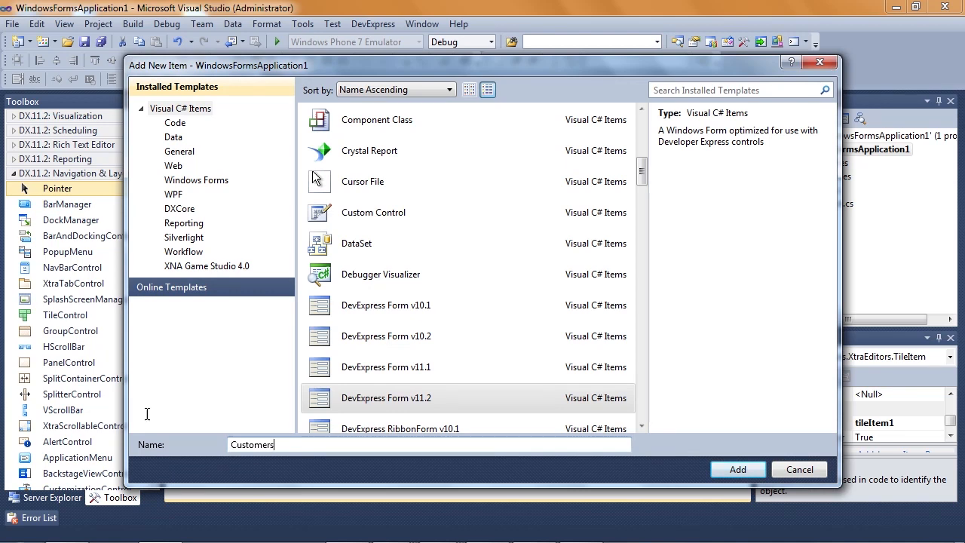
pyautogui.click(738, 469)
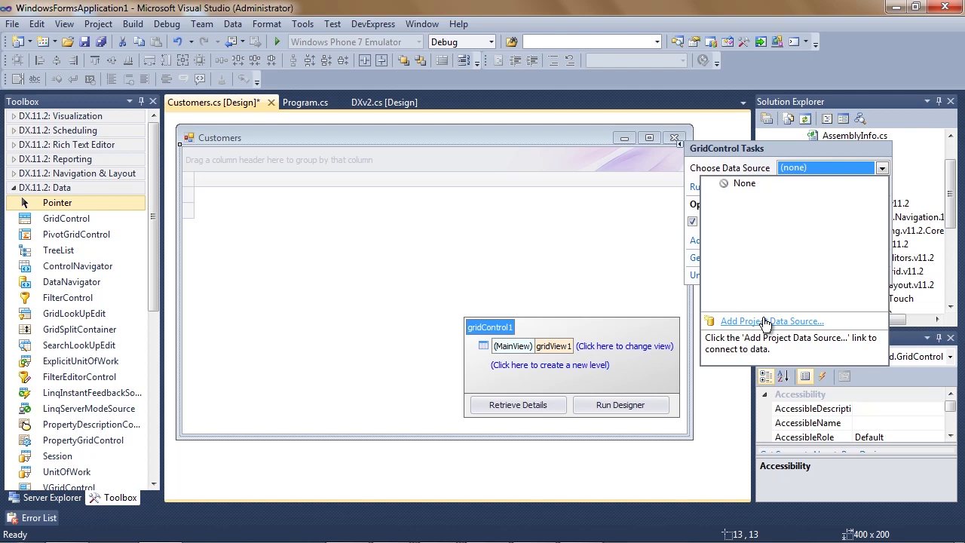
# - Add a Database project data source on the nwind.mdb connection with the Customers table checked
pyautogui.click(772, 320)
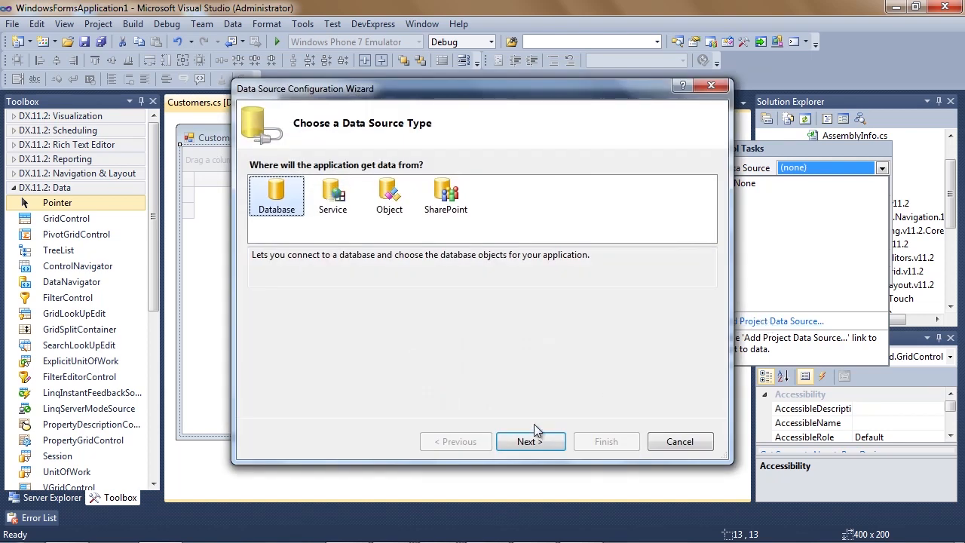
pyautogui.click(531, 440)
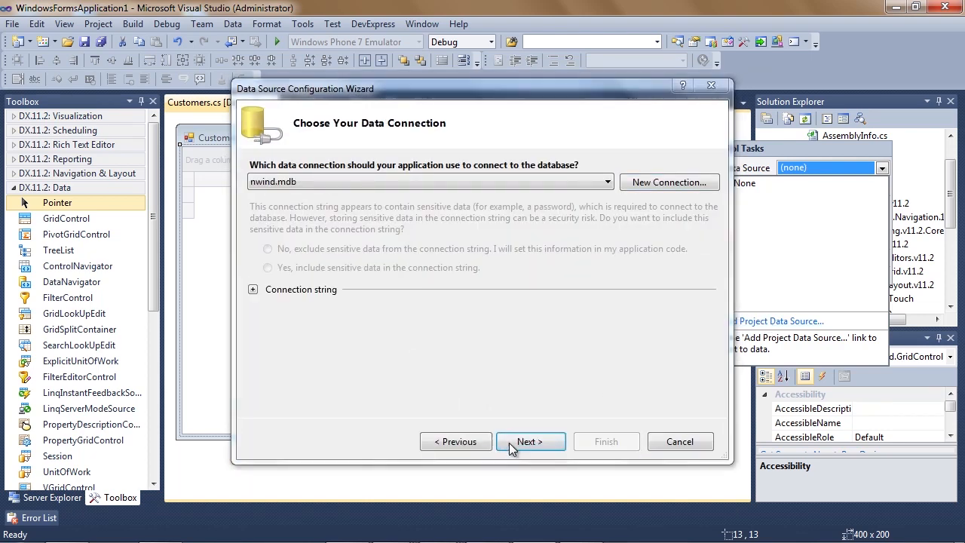
pyautogui.click(530, 441)
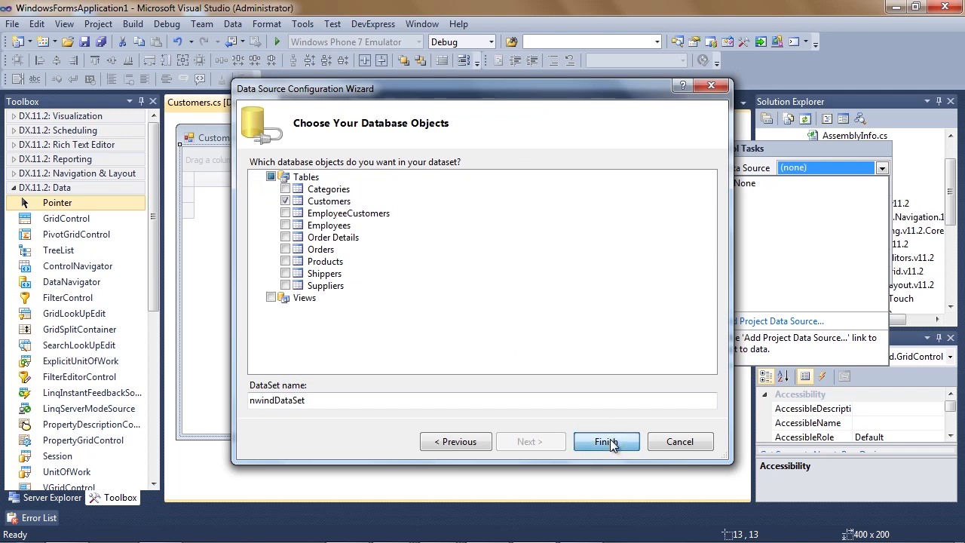
pyautogui.click(606, 440)
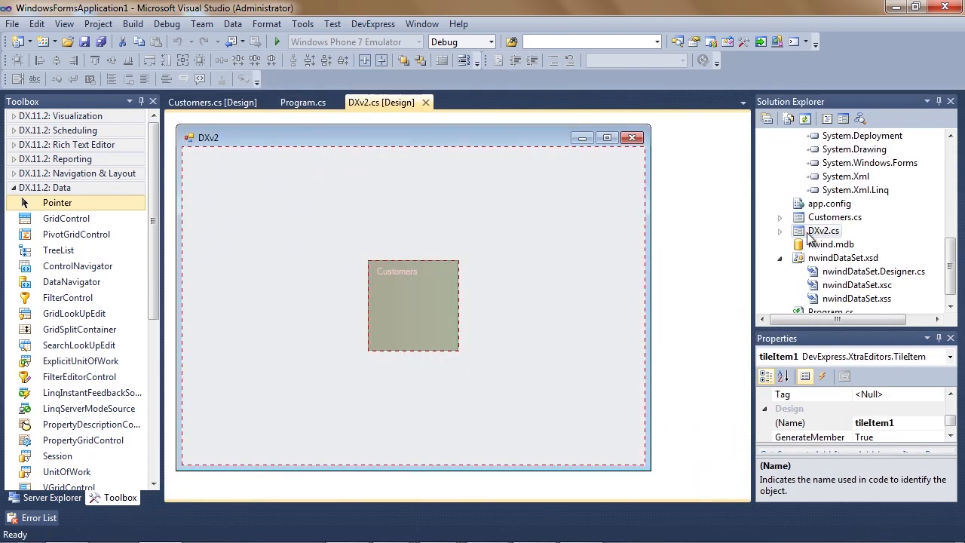
# - Generate tileItem1_ItemClick for the Customers tile and write this.GoTo<> inside it
pyautogui.doubleClick(413, 305)
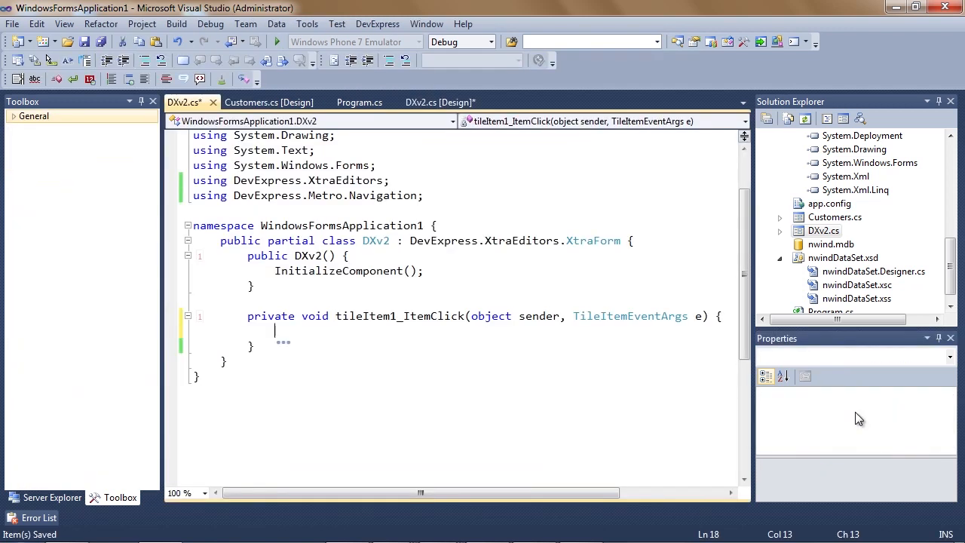
pyautogui.write('this.GoTo<>')
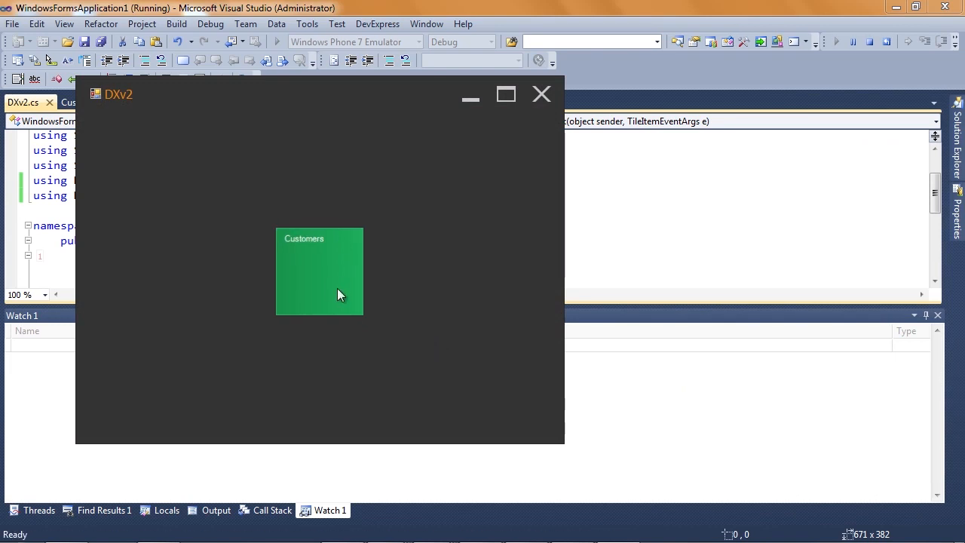
# - In the running app, open the Customers page from its tile, go back home, and open it again
pyautogui.click(318, 271)
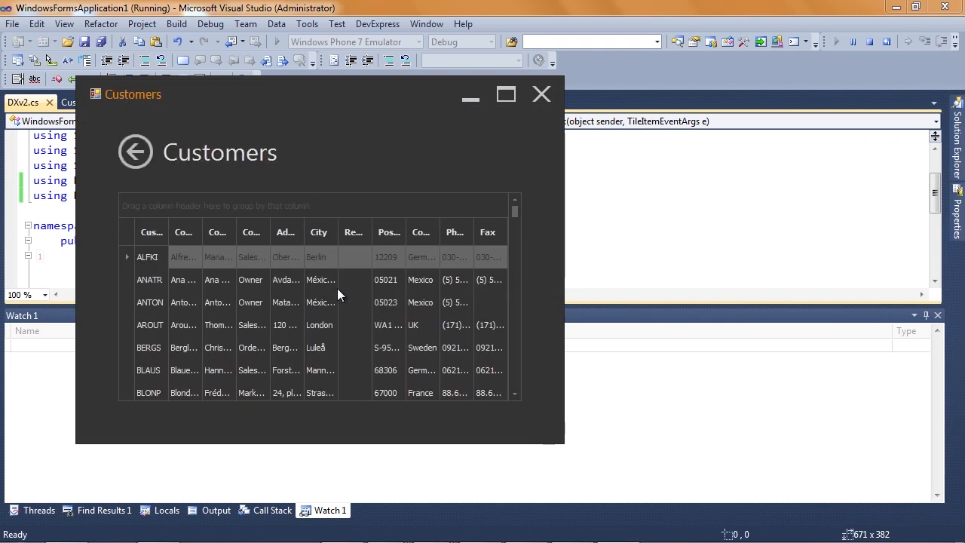
pyautogui.click(136, 150)
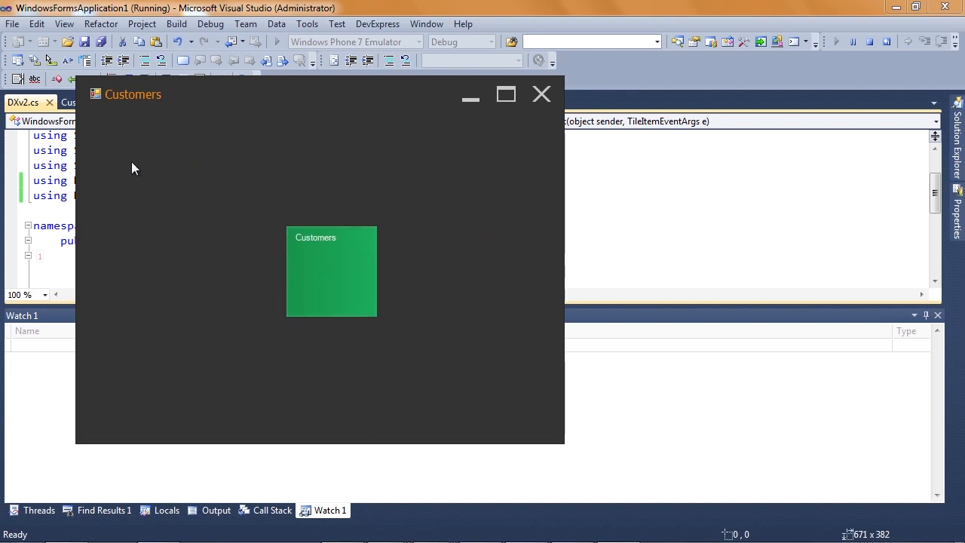
pyautogui.click(330, 271)
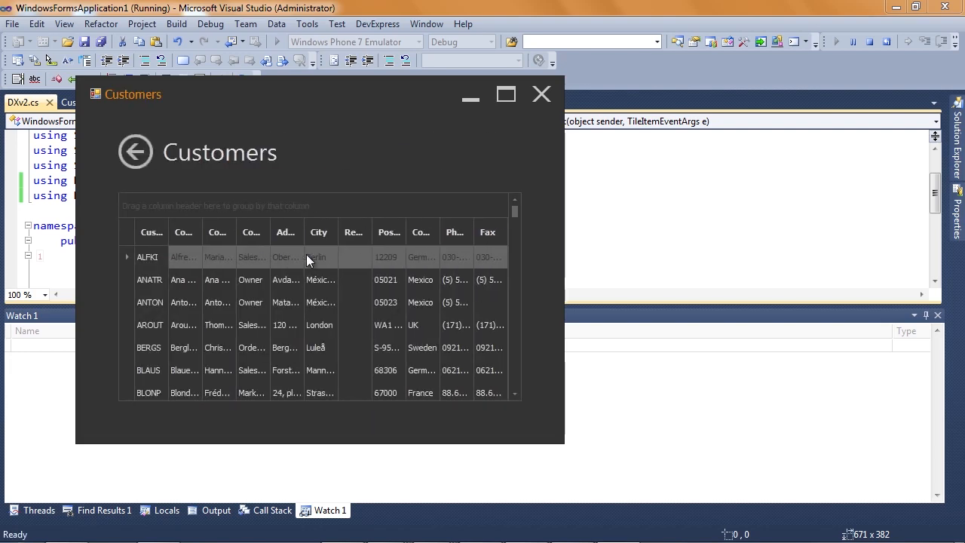